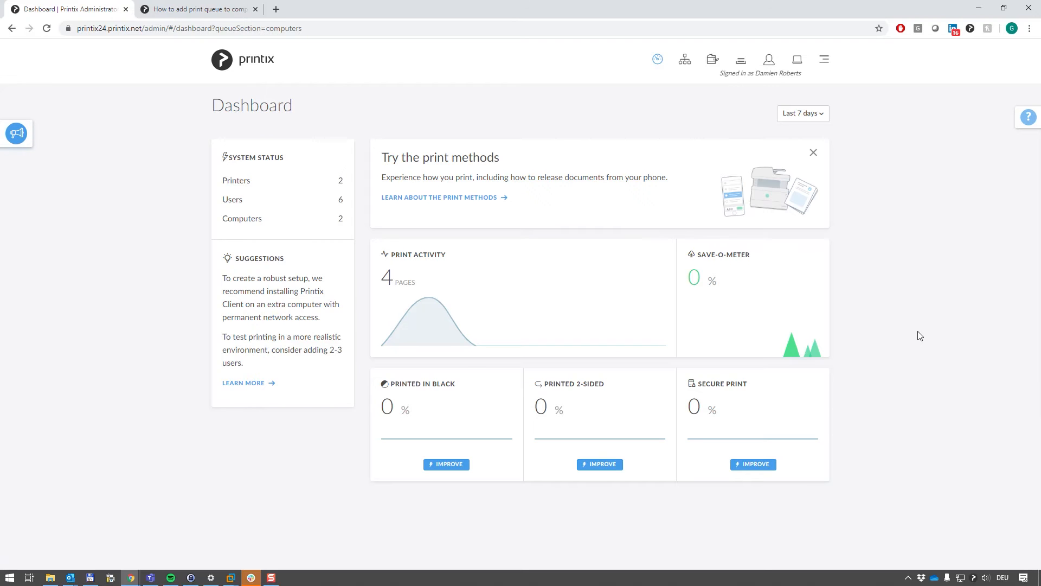
{"action": "mouse_move", "coordinate": [923, 335]}
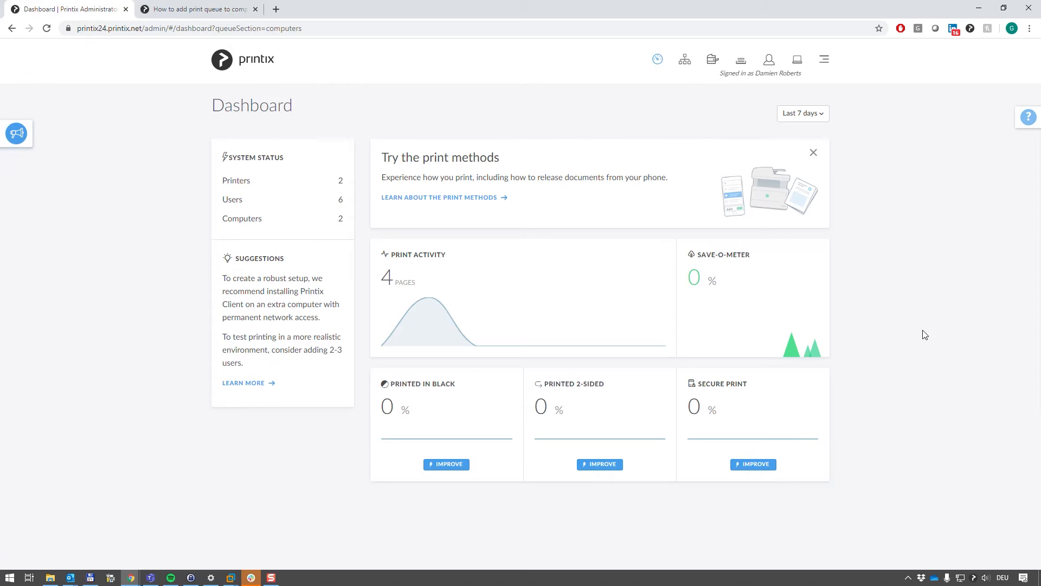
{"action": "mouse_move", "coordinate": [911, 282]}
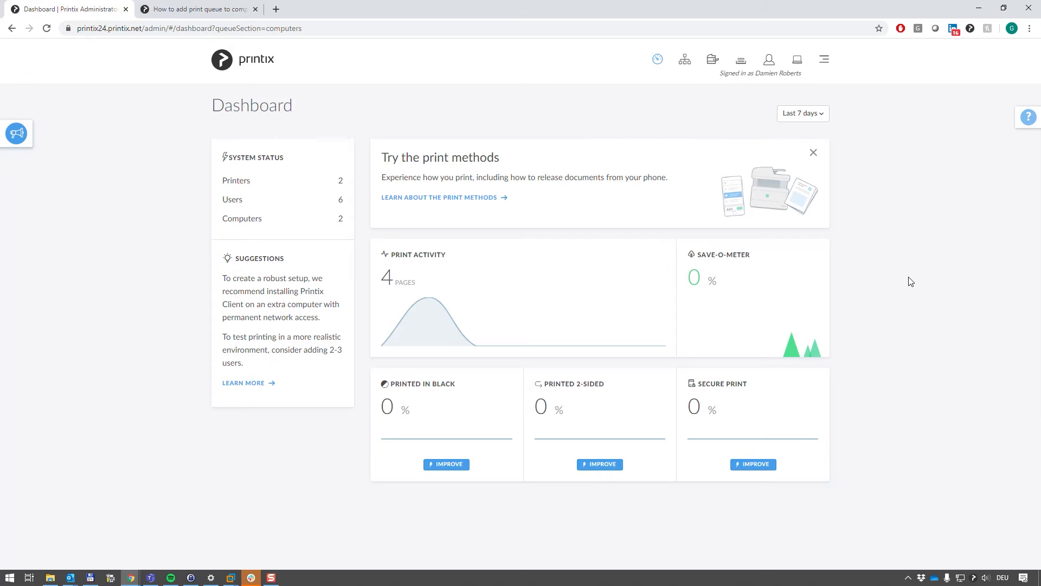
{"action": "mouse_move", "coordinate": [898, 242]}
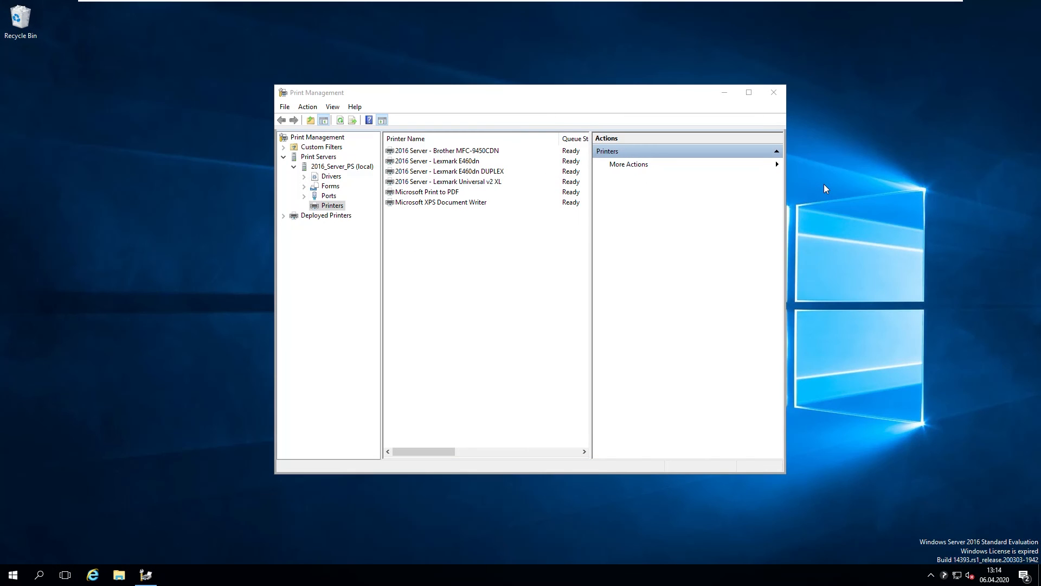
{"action": "mouse_move", "coordinate": [455, 182]}
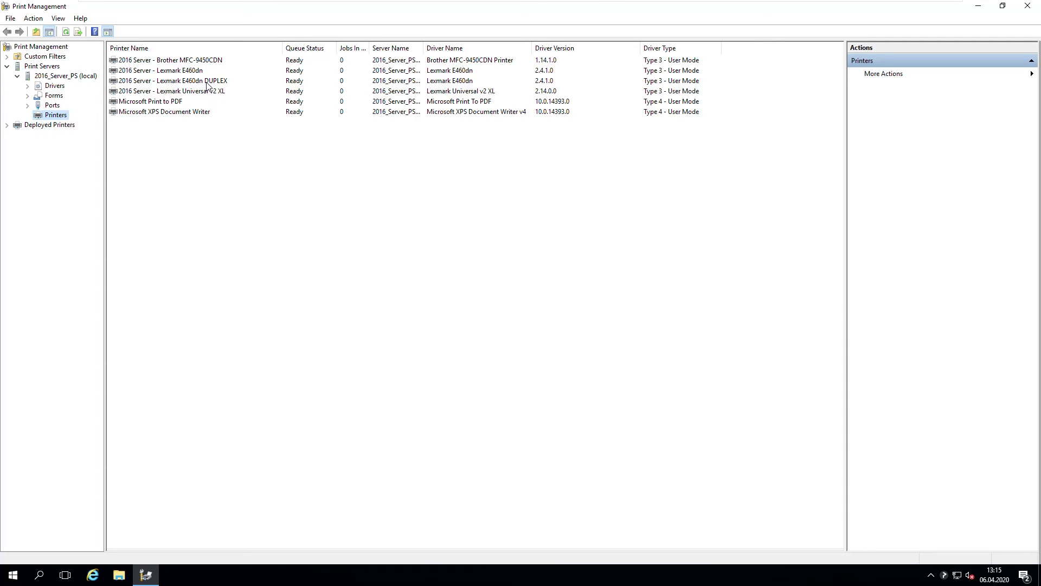
{"action": "mouse_move", "coordinate": [136, 70]}
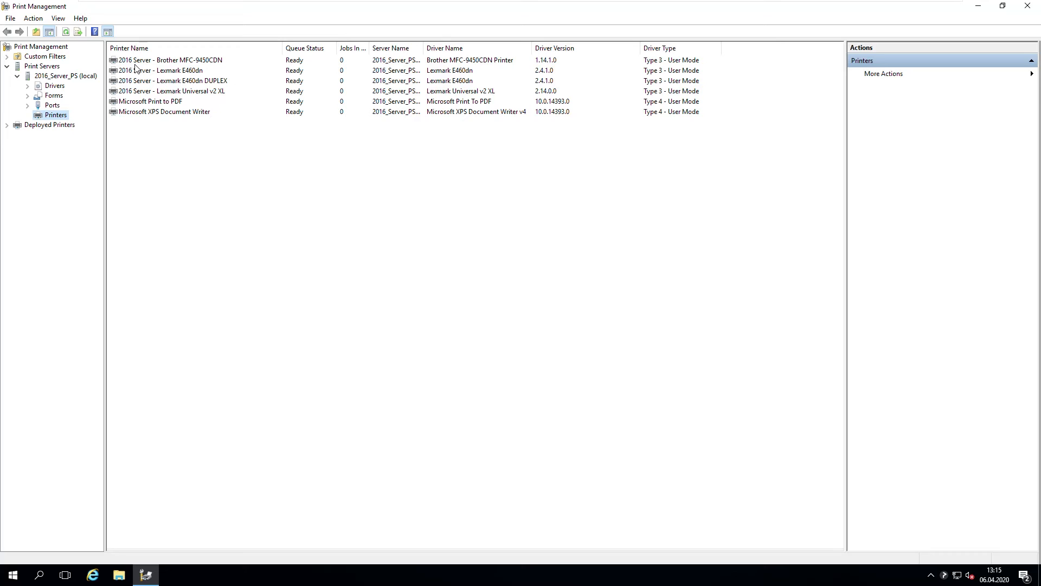
{"action": "mouse_move", "coordinate": [134, 98]}
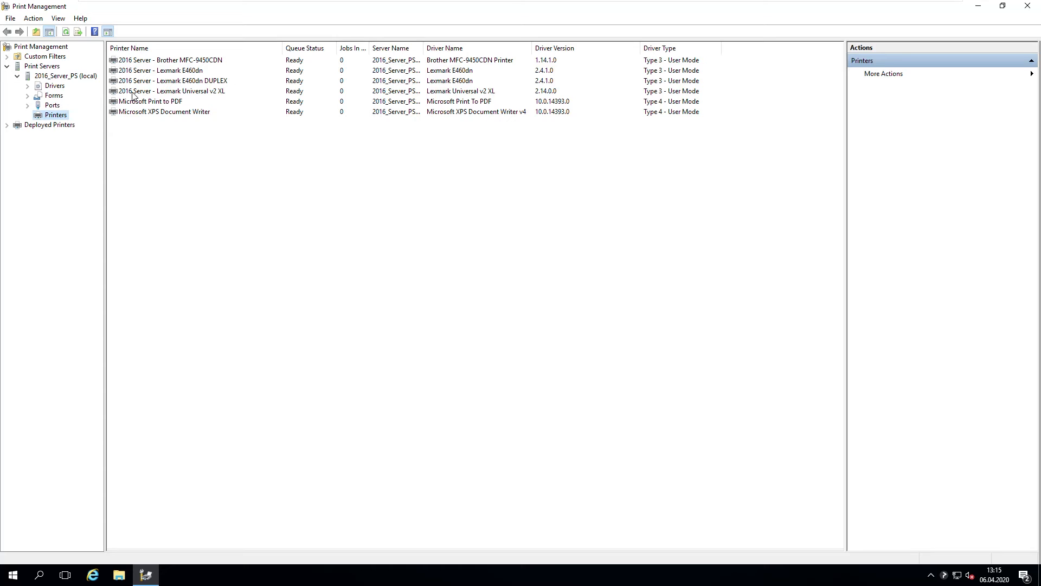
{"action": "mouse_move", "coordinate": [163, 100]}
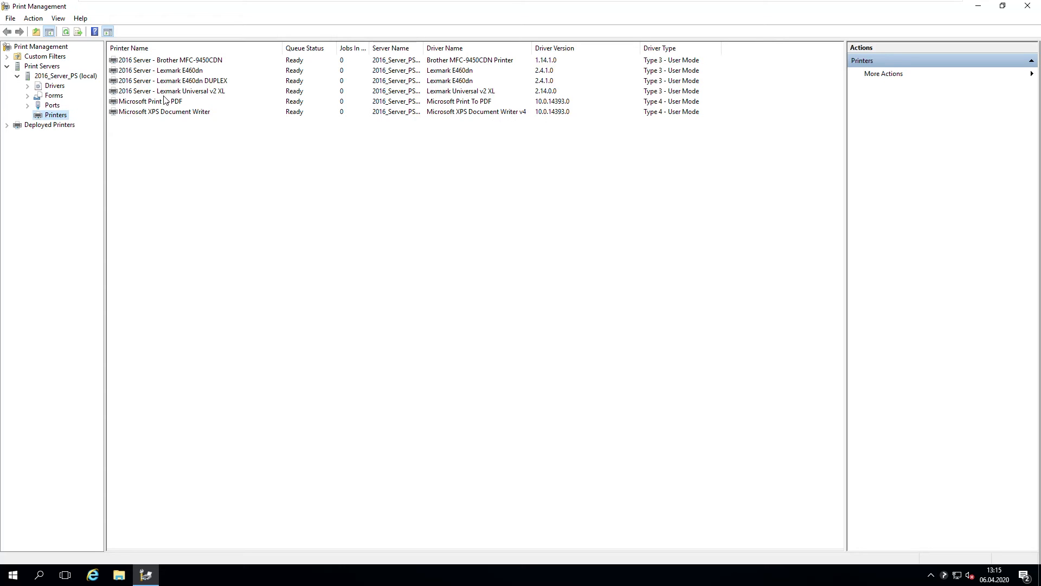
{"action": "mouse_move", "coordinate": [208, 195]}
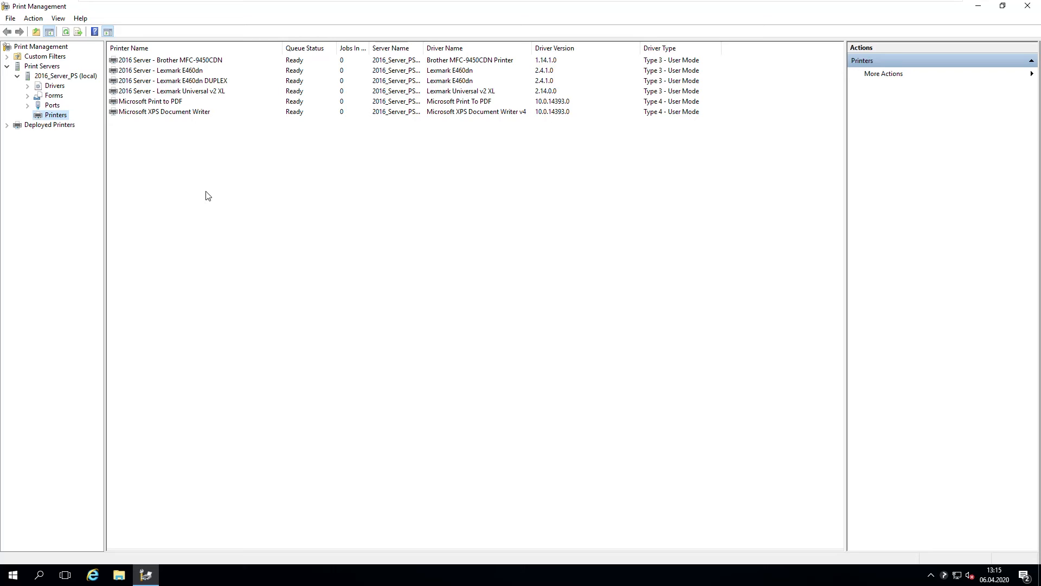
{"action": "mouse_move", "coordinate": [443, 253]}
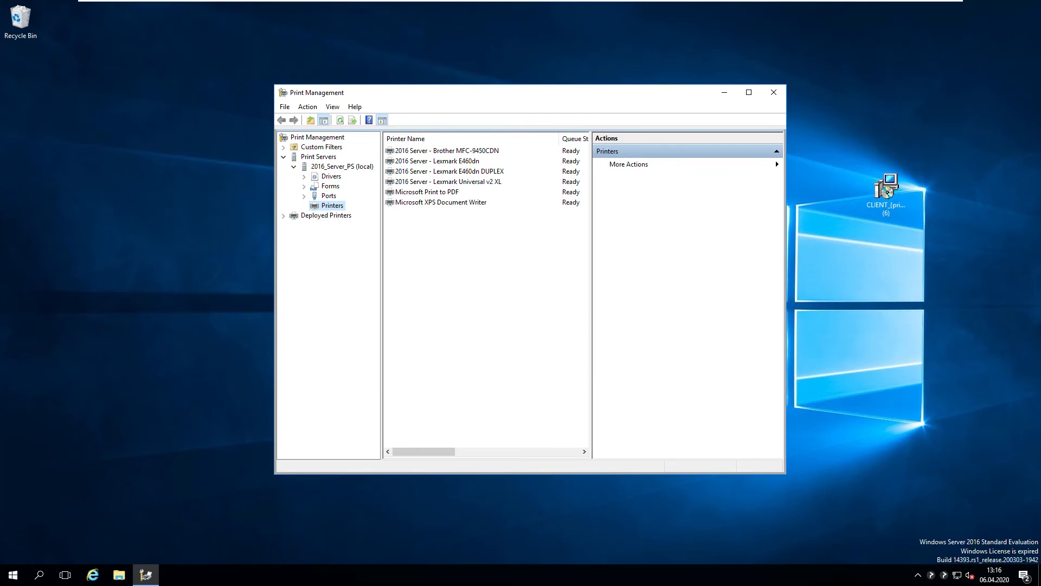
{"action": "mouse_move", "coordinate": [971, 273]}
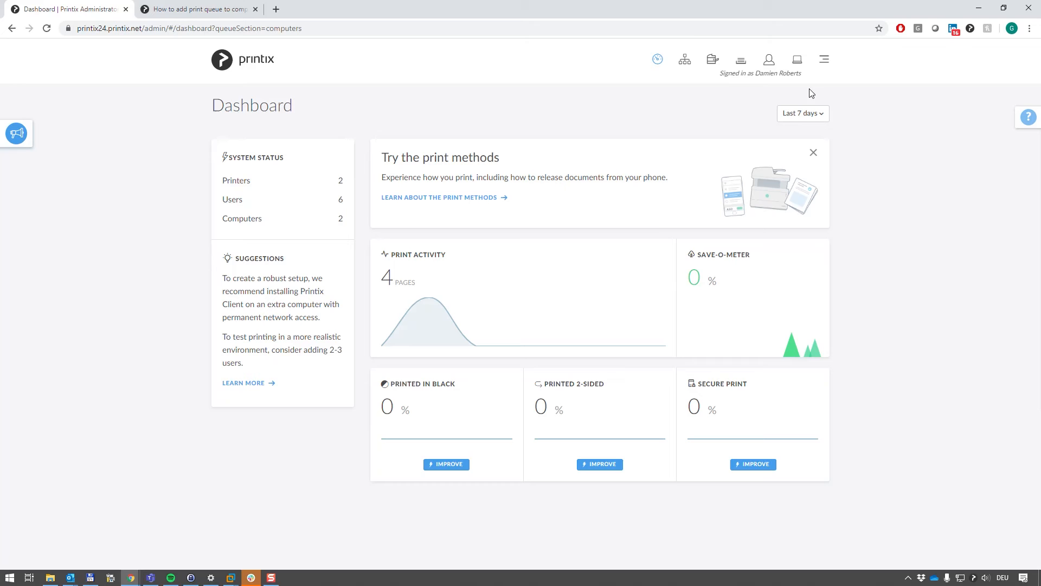
Show the printers list with the Lexmark E460DN and its print queue.
{"action": "left_click", "coordinate": [712, 59]}
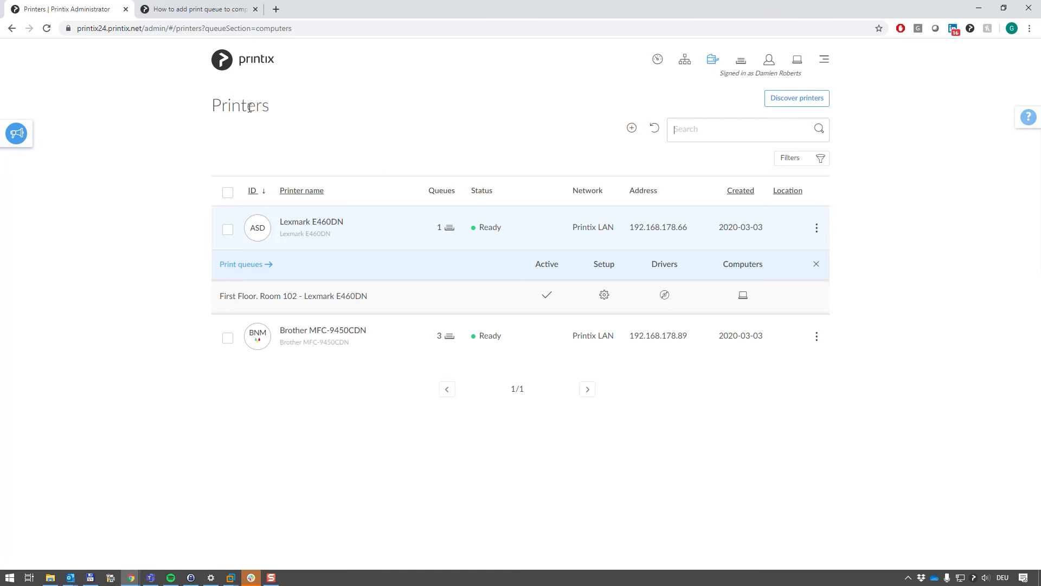
{"action": "mouse_move", "coordinate": [419, 248]}
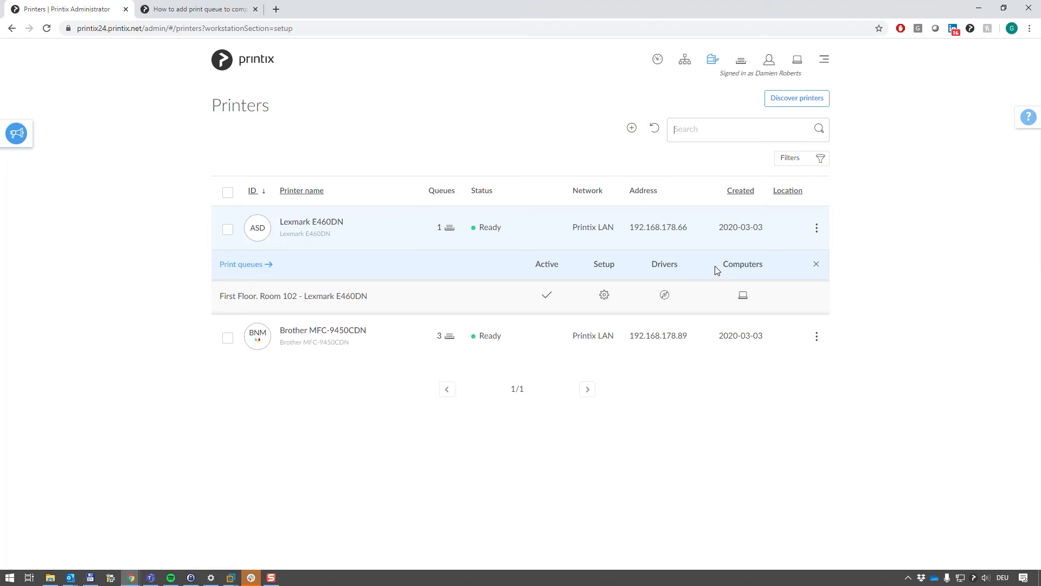
{"action": "mouse_move", "coordinate": [674, 190]}
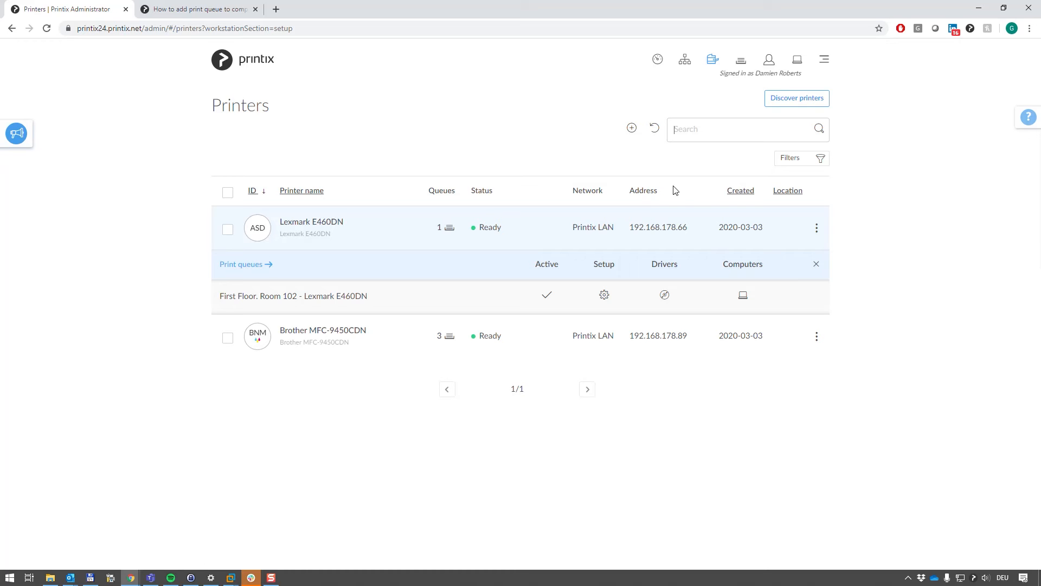
Open the computers list and the 2016_SERVER_PS computer's properties.
{"action": "left_click", "coordinate": [796, 60]}
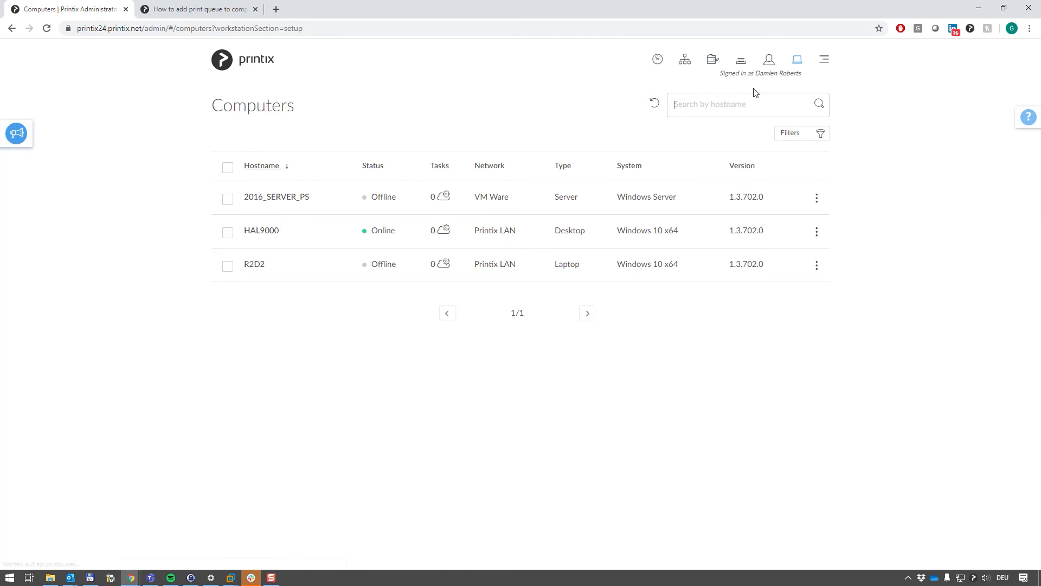
{"action": "mouse_move", "coordinate": [275, 197]}
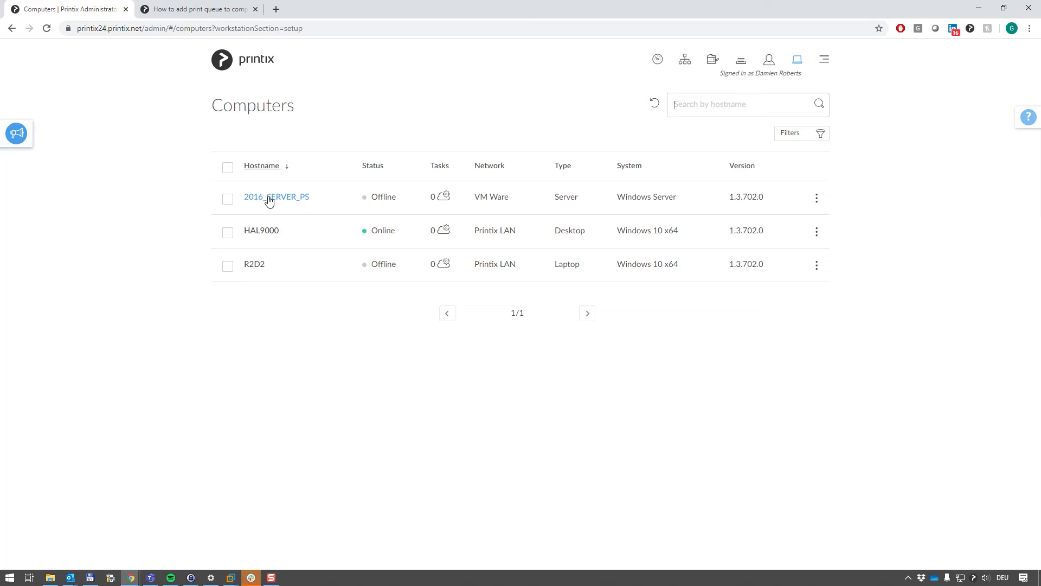
{"action": "mouse_move", "coordinate": [290, 202]}
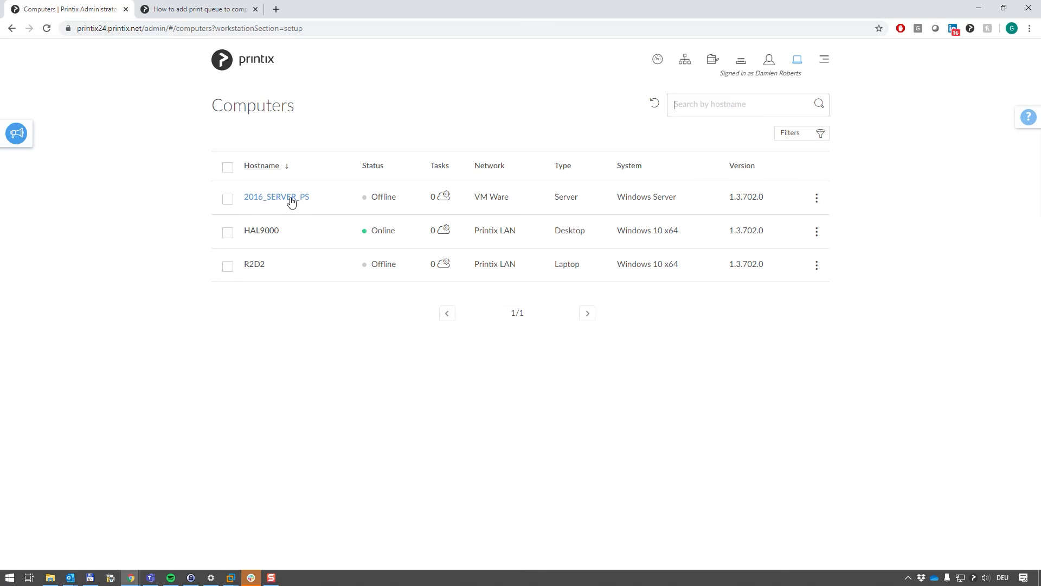
{"action": "left_click", "coordinate": [276, 197]}
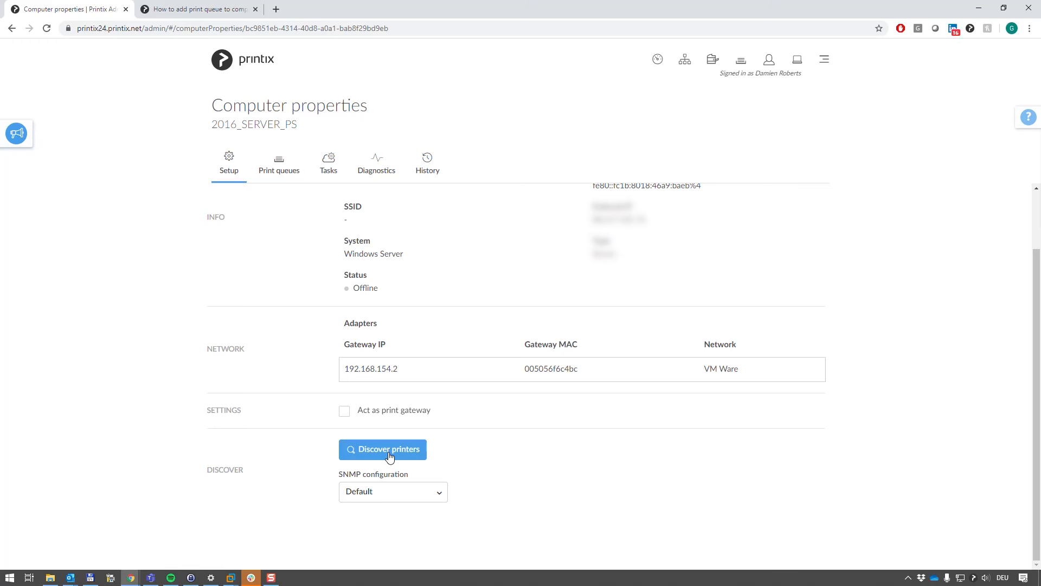
{"action": "mouse_move", "coordinate": [327, 298]}
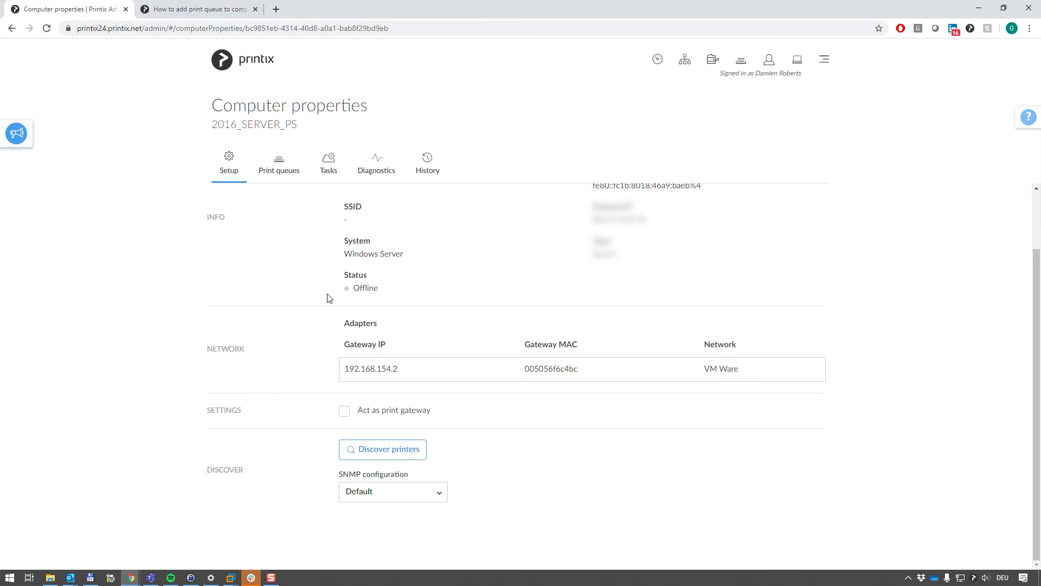
Confirm printer discovery on 2016_SERVER_PS, then return to the Printers page.
{"action": "left_click", "coordinate": [382, 449]}
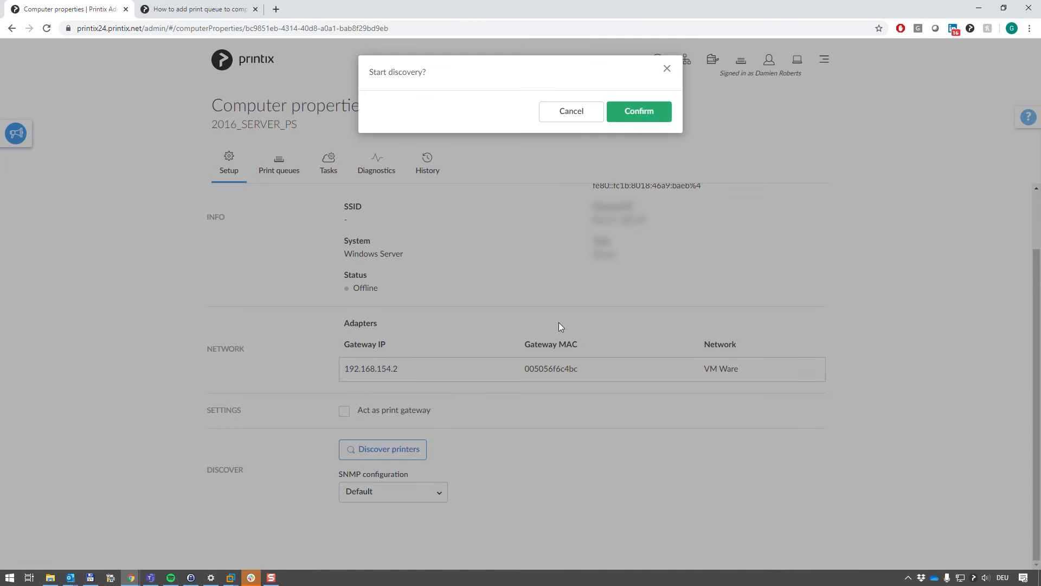
{"action": "left_click", "coordinate": [638, 110]}
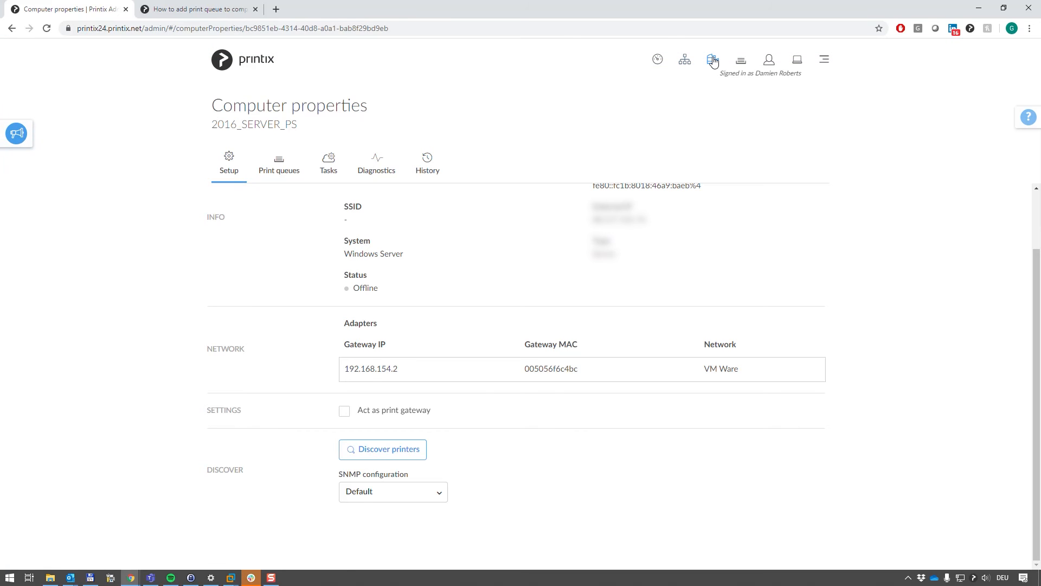
{"action": "left_click", "coordinate": [712, 59]}
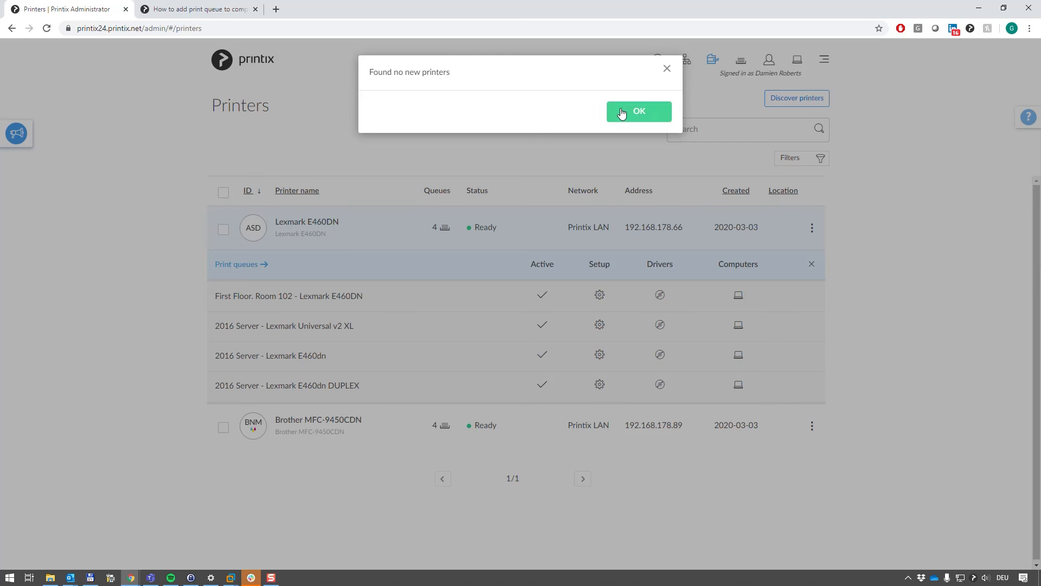
Dismiss the no-new-printers result and open the administrator pages menu.
{"action": "left_click", "coordinate": [638, 111]}
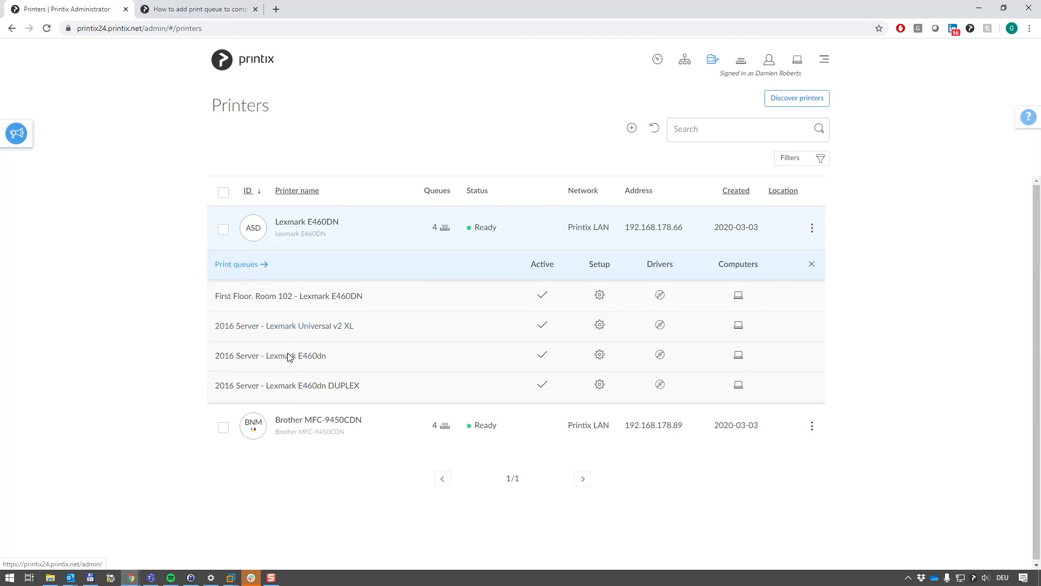
{"action": "mouse_move", "coordinate": [290, 391]}
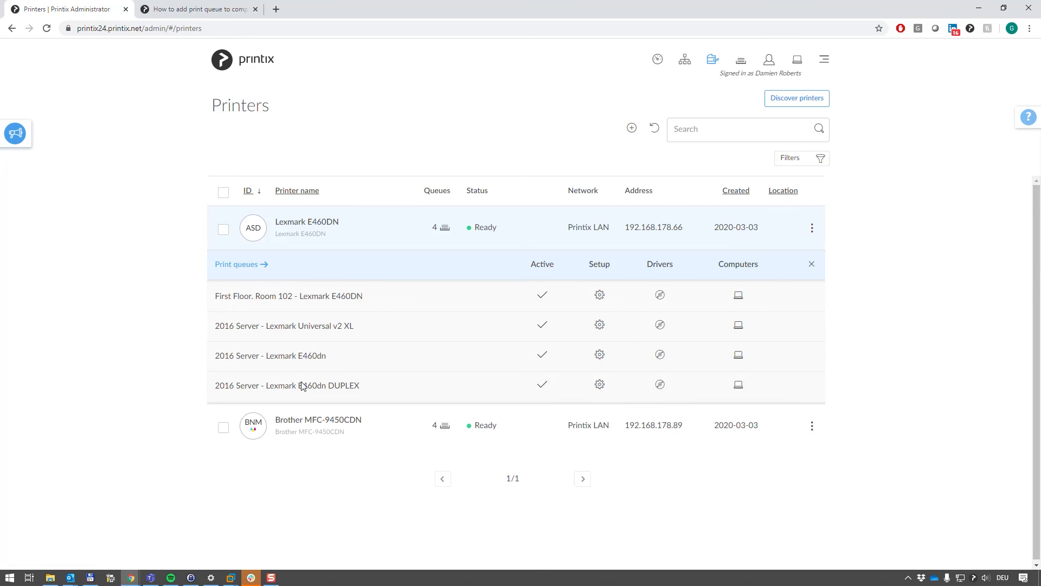
{"action": "mouse_move", "coordinate": [287, 331]}
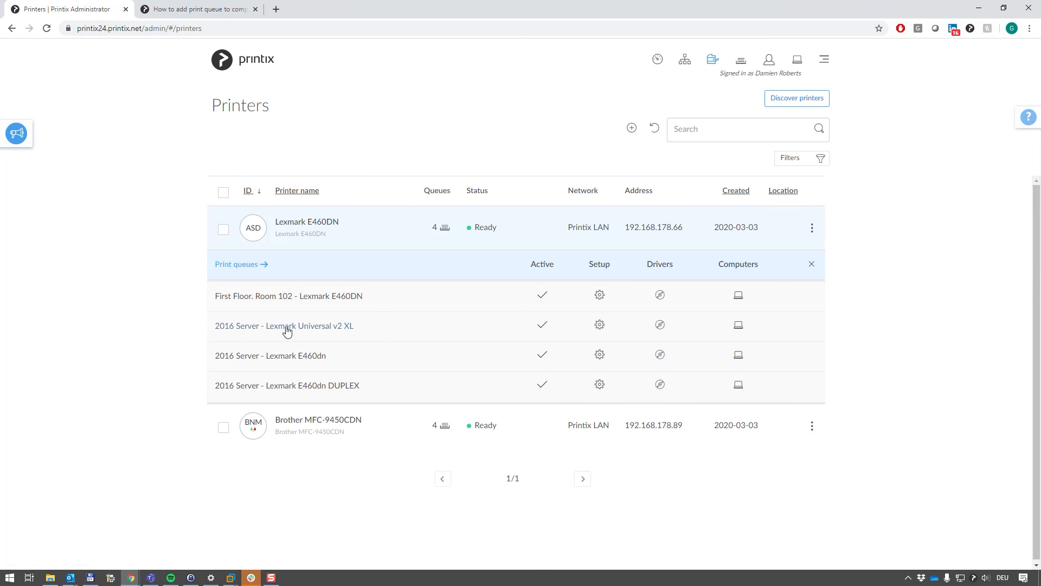
{"action": "mouse_move", "coordinate": [283, 325]}
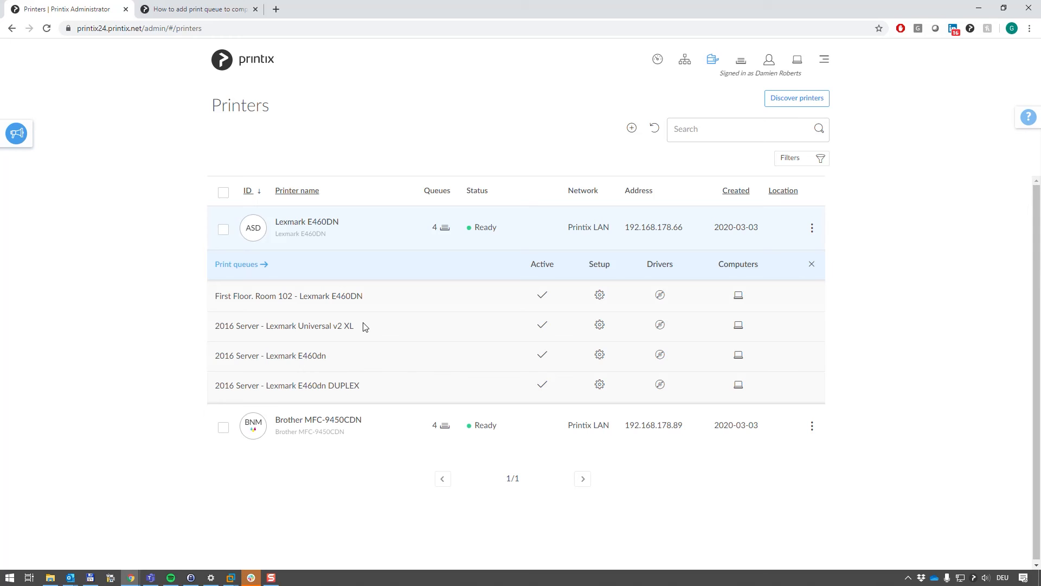
{"action": "mouse_move", "coordinate": [839, 110]}
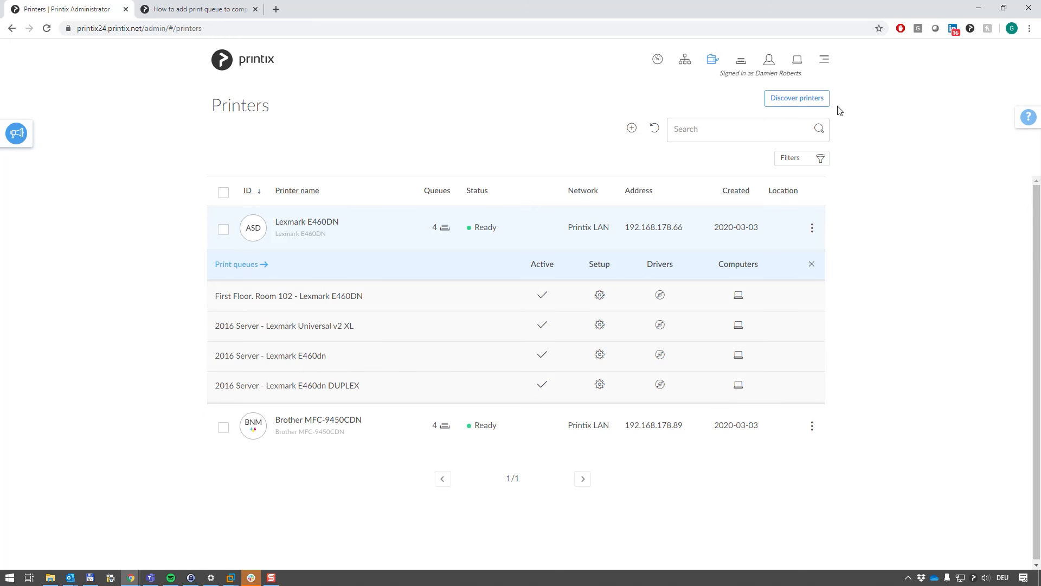
{"action": "left_click", "coordinate": [824, 60]}
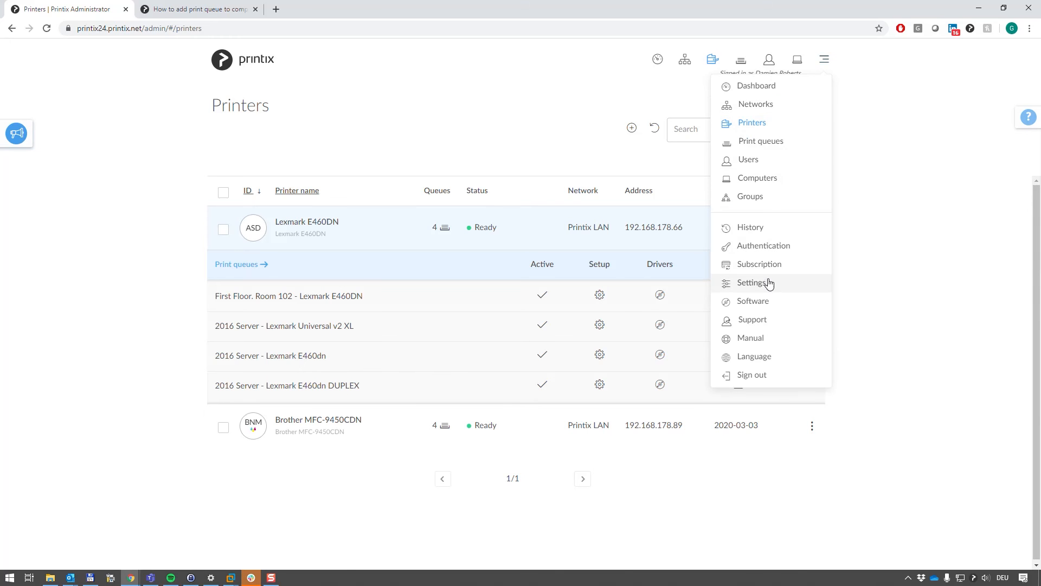
Open Settings to view the Create default and Convert print queues migration options.
{"action": "left_click", "coordinate": [754, 282]}
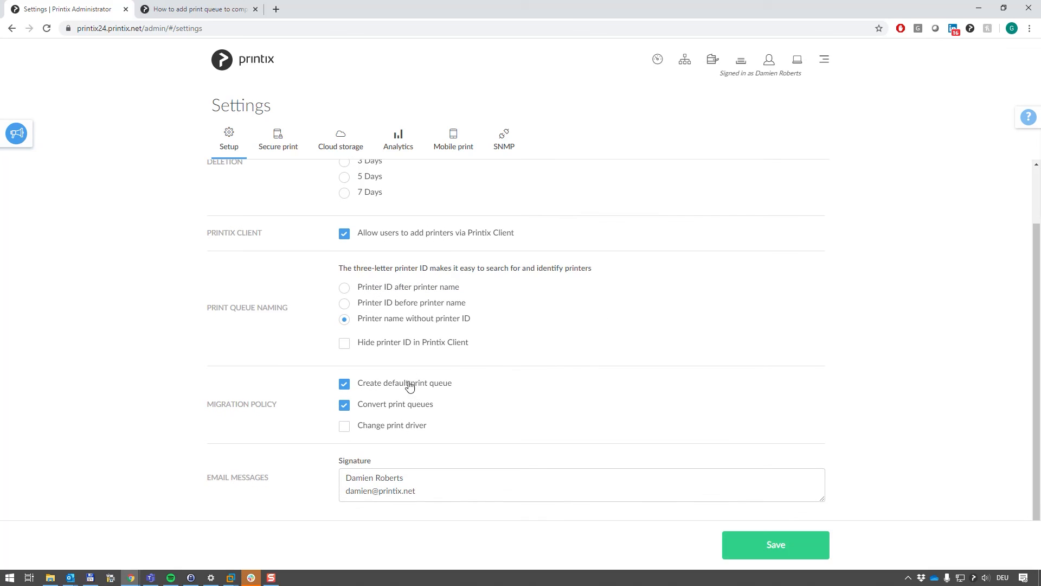
{"action": "mouse_move", "coordinate": [357, 387]}
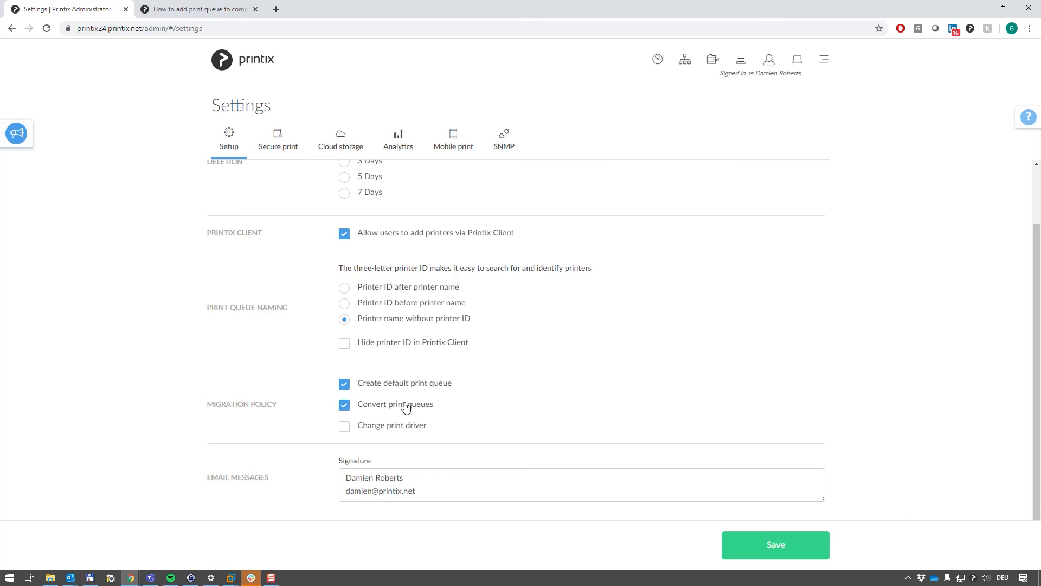
{"action": "mouse_move", "coordinate": [713, 81]}
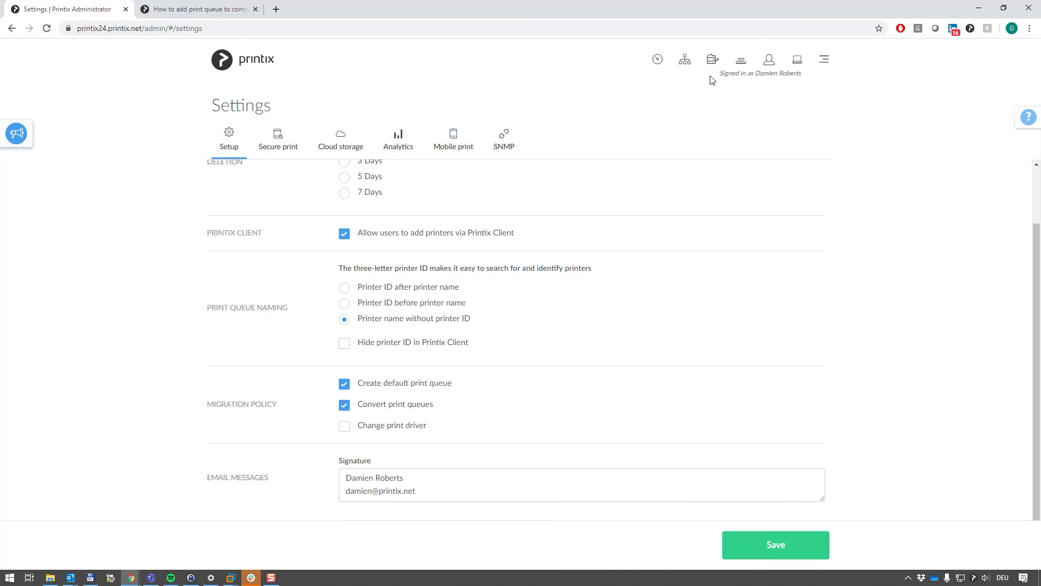
Return to Printers and expand the Brother MFC-9450CDN's four print queues.
{"action": "left_click", "coordinate": [712, 59]}
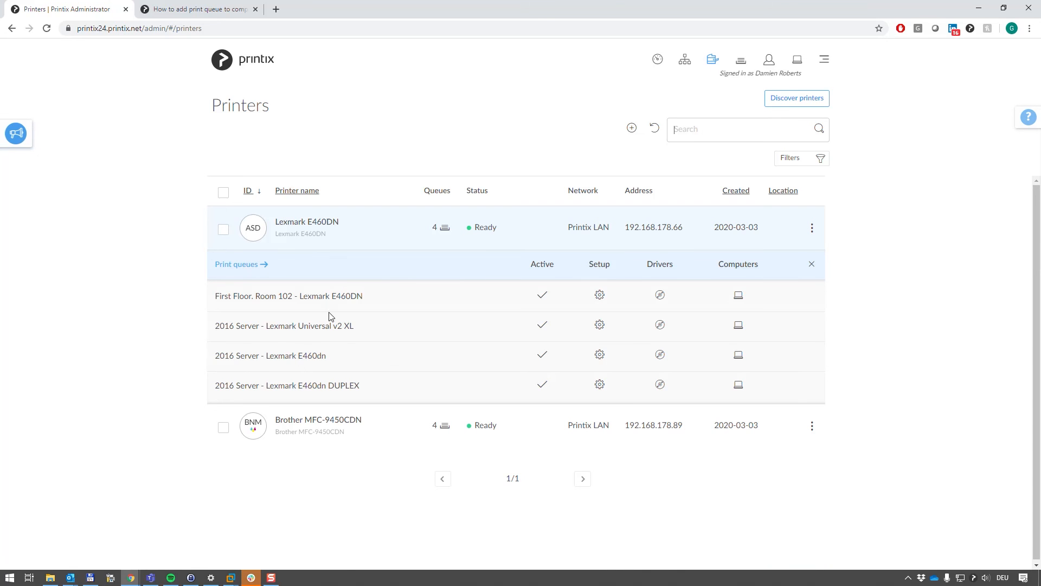
{"action": "mouse_move", "coordinate": [332, 342]}
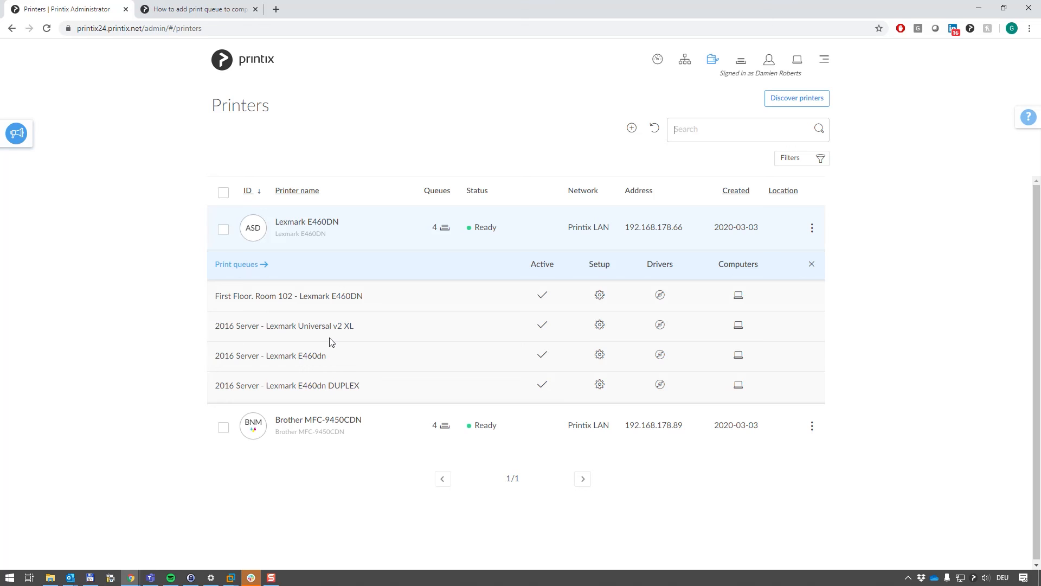
{"action": "left_click", "coordinate": [319, 426]}
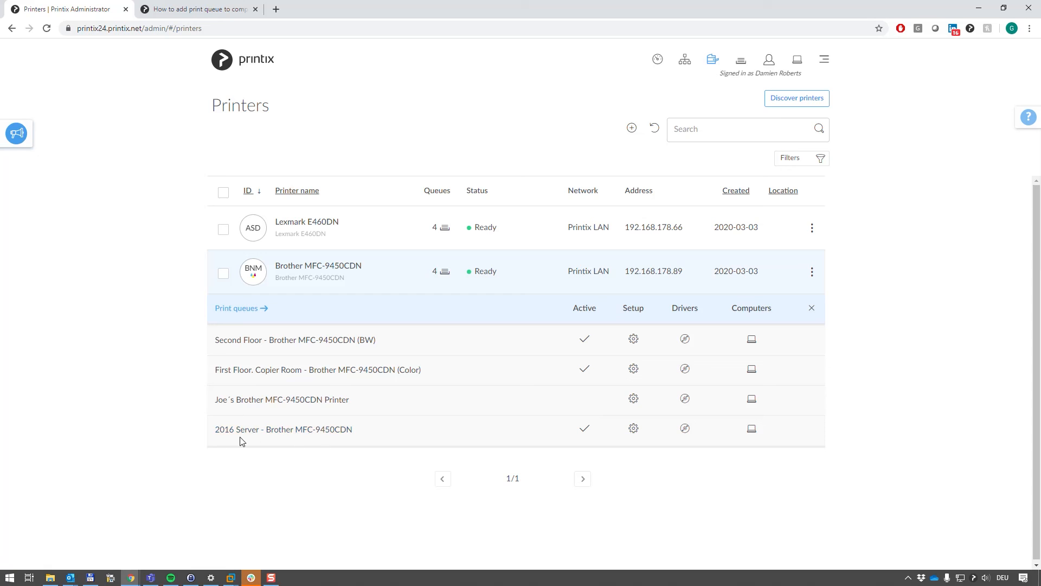
{"action": "mouse_move", "coordinate": [314, 460]}
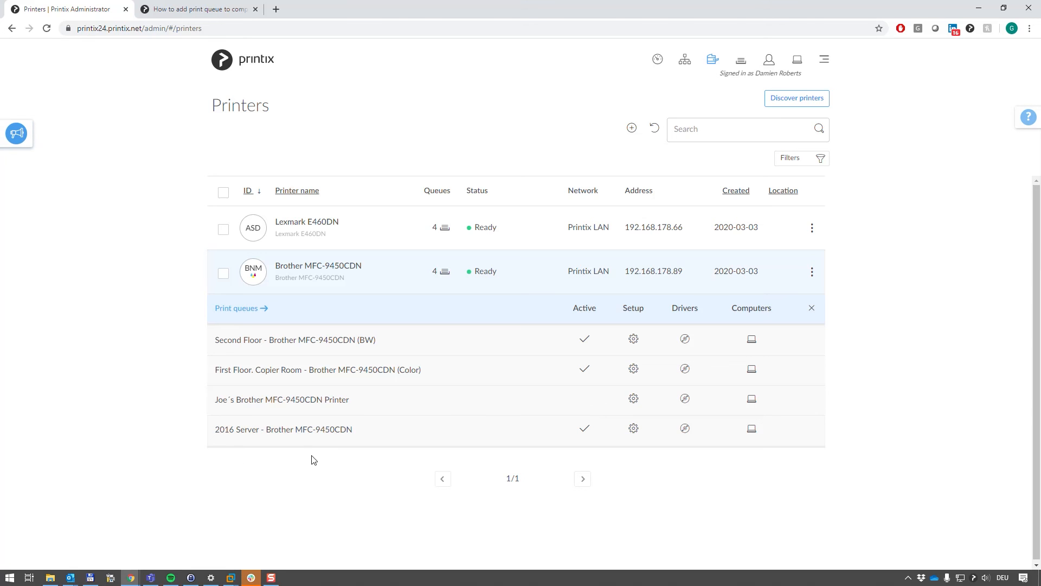
Show the Drivers tab of the 2016 Server - Brother MFC-9450CDN queue properties.
{"action": "left_click", "coordinate": [633, 428]}
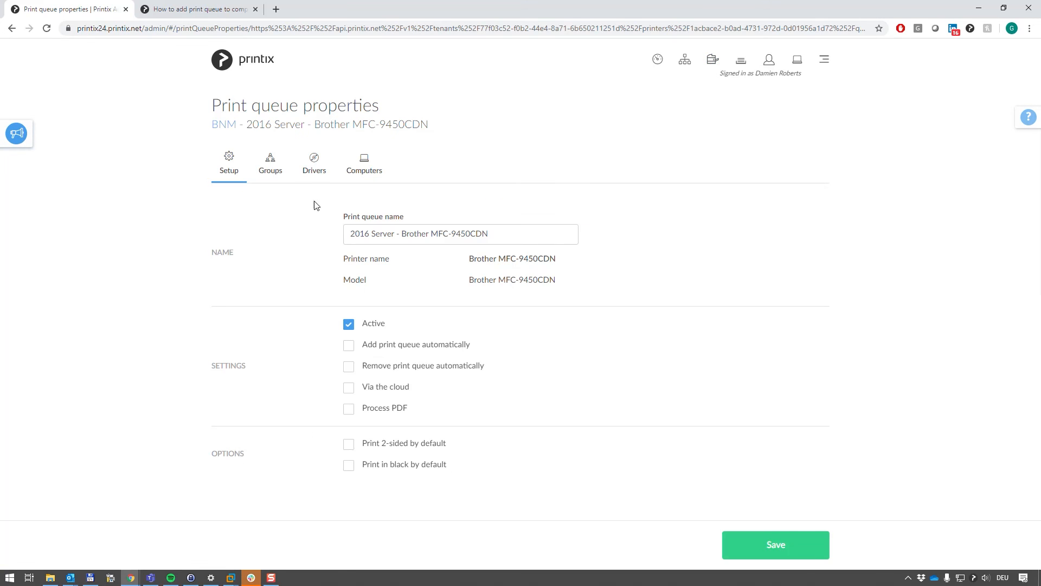
{"action": "left_click", "coordinate": [314, 163]}
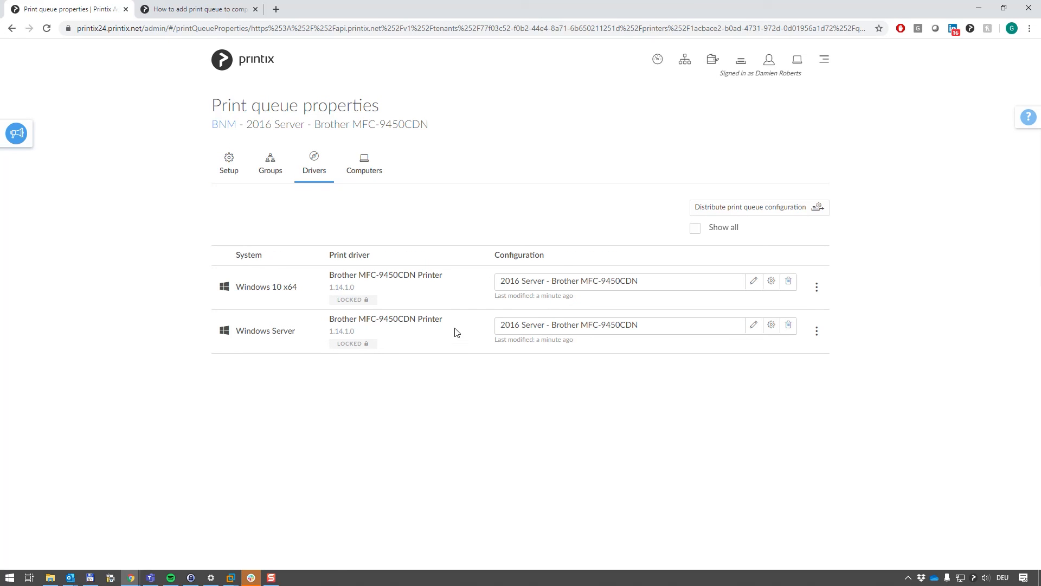
{"action": "mouse_move", "coordinate": [458, 344]}
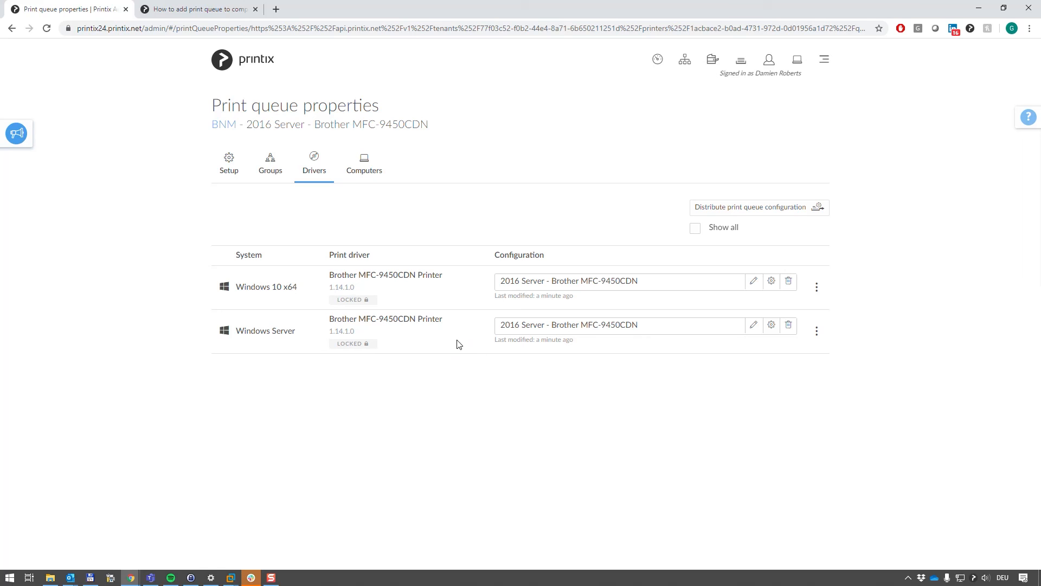
{"action": "mouse_move", "coordinate": [508, 254]}
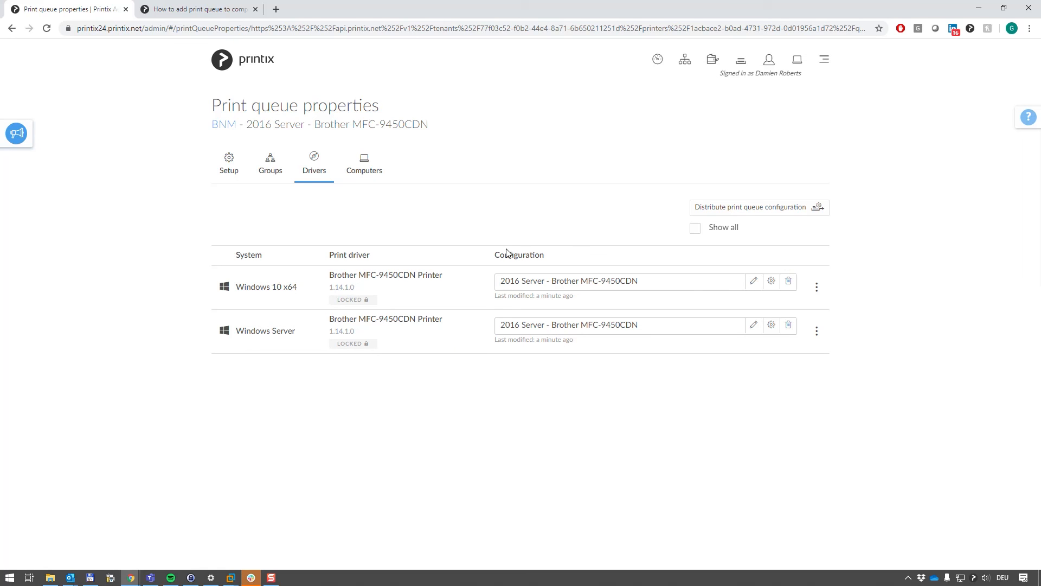
{"action": "mouse_move", "coordinate": [708, 310]}
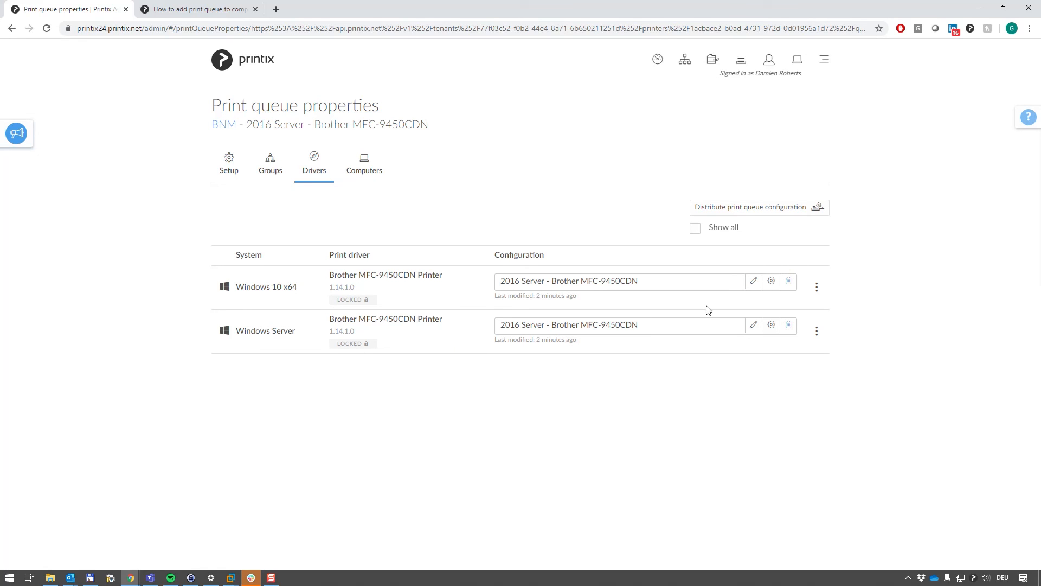
{"action": "mouse_move", "coordinate": [1035, 118]}
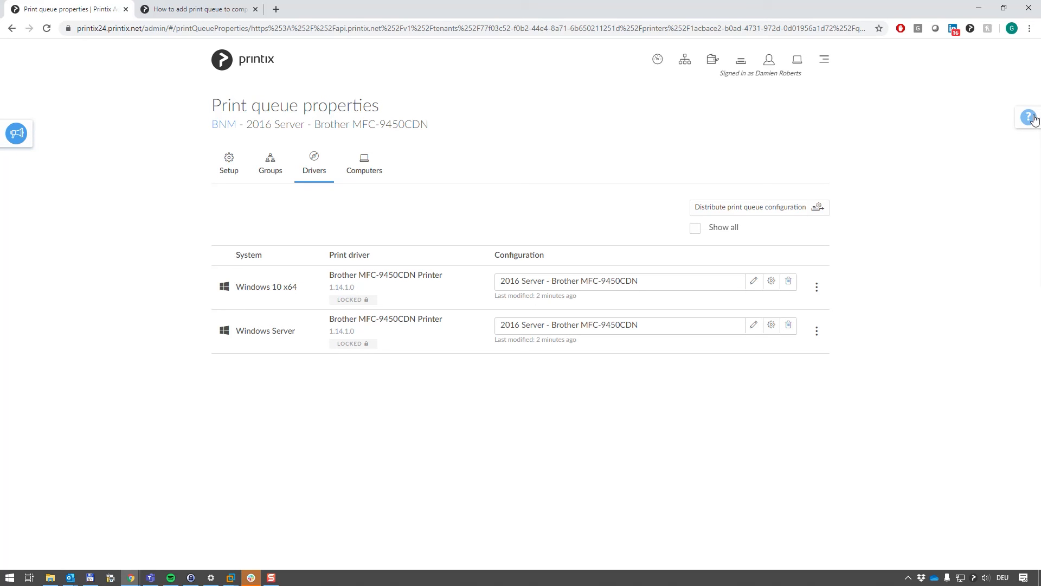
Open the help panel explaining print queue properties and driver configuration.
{"action": "left_click", "coordinate": [1029, 117]}
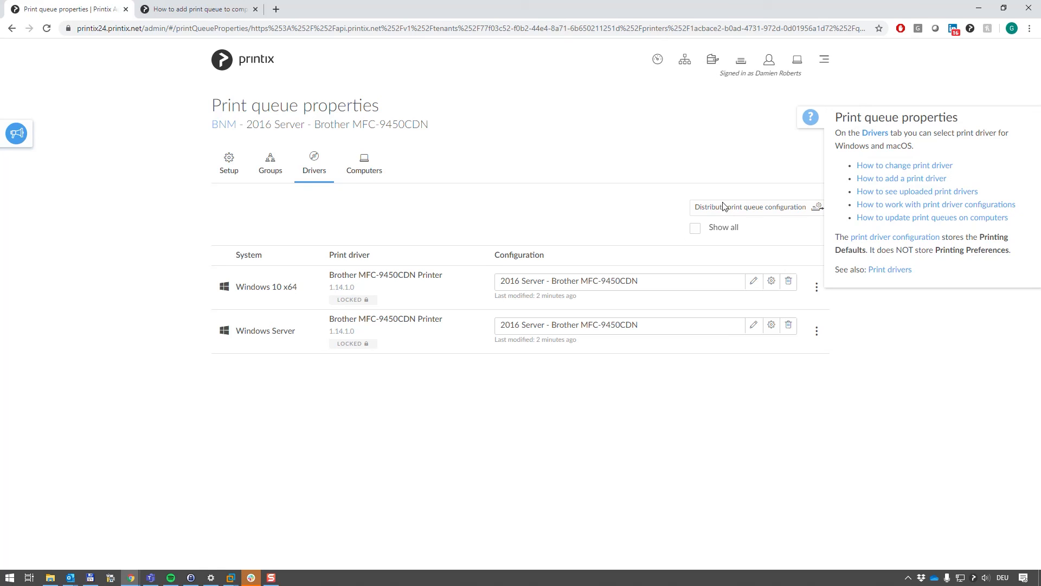
{"action": "mouse_move", "coordinate": [735, 251]}
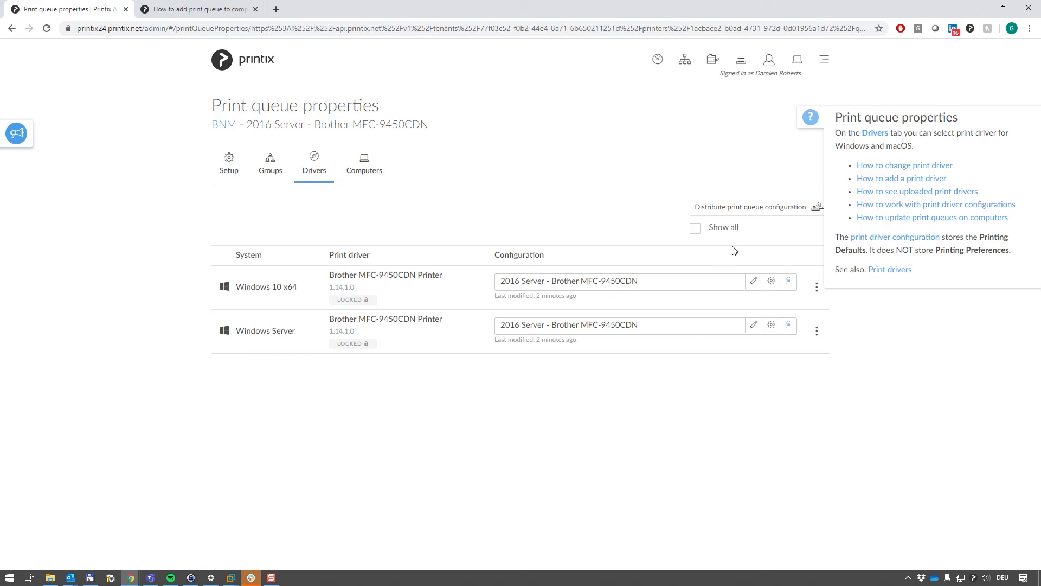
{"action": "mouse_move", "coordinate": [894, 208]}
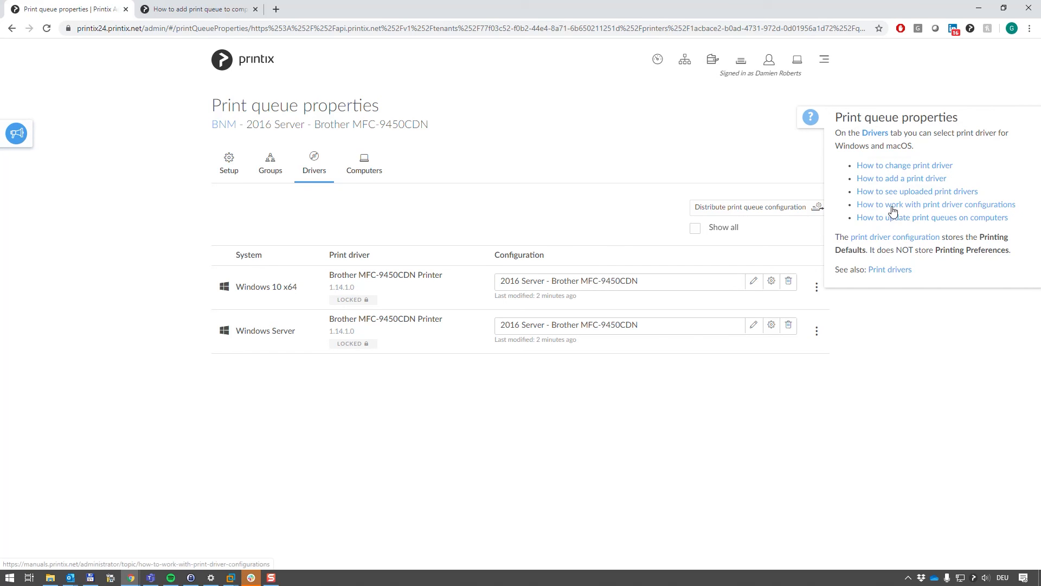
{"action": "mouse_move", "coordinate": [934, 210]}
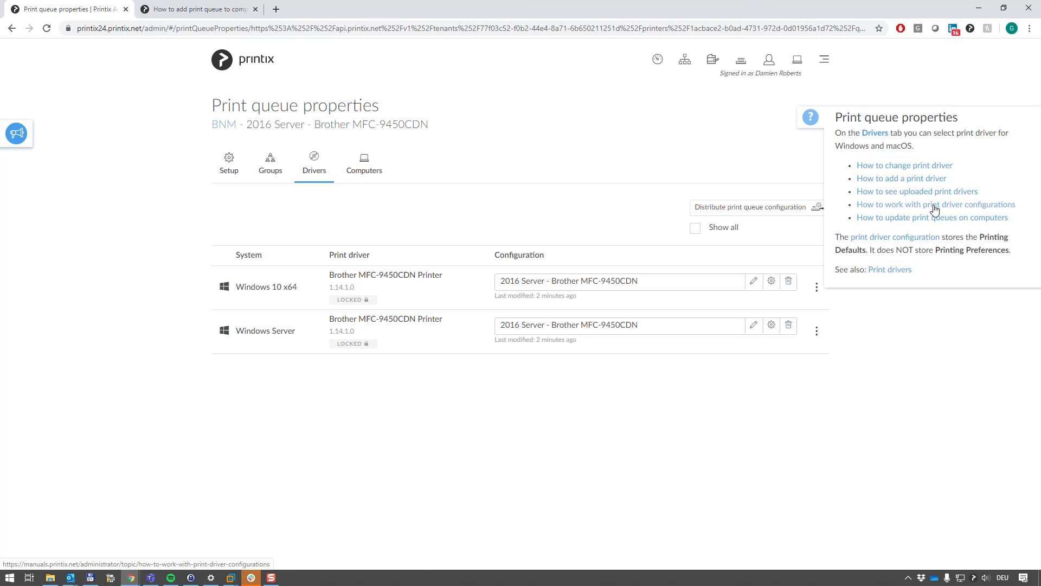
Read 'How to work with print driver configurations', then return to queue properties.
{"action": "left_click", "coordinate": [935, 205]}
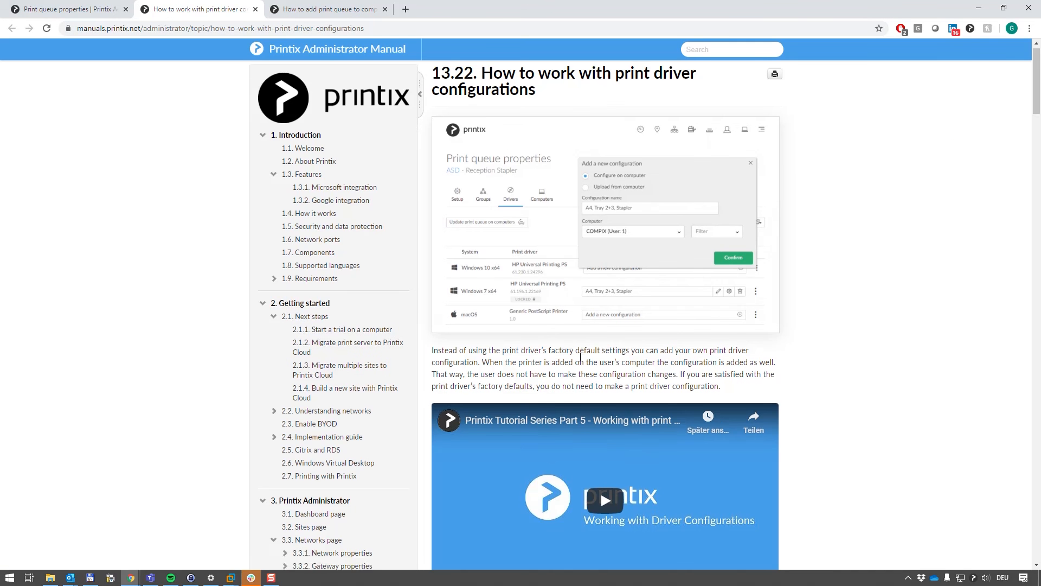
{"action": "scroll", "scroll_direction": "down", "scroll_amount": 3}
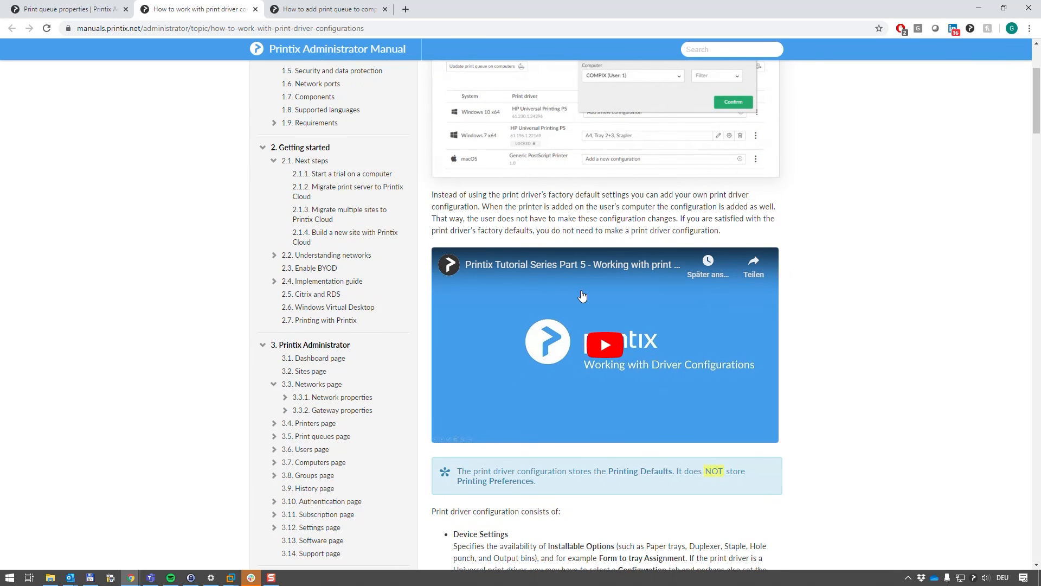
{"action": "left_click", "coordinate": [66, 9]}
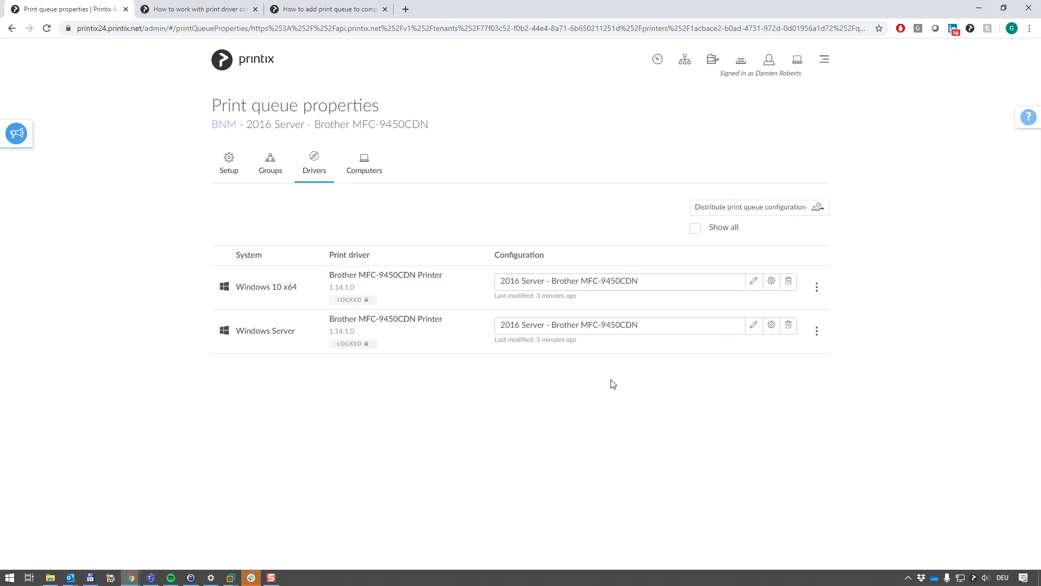
{"action": "mouse_move", "coordinate": [608, 381]}
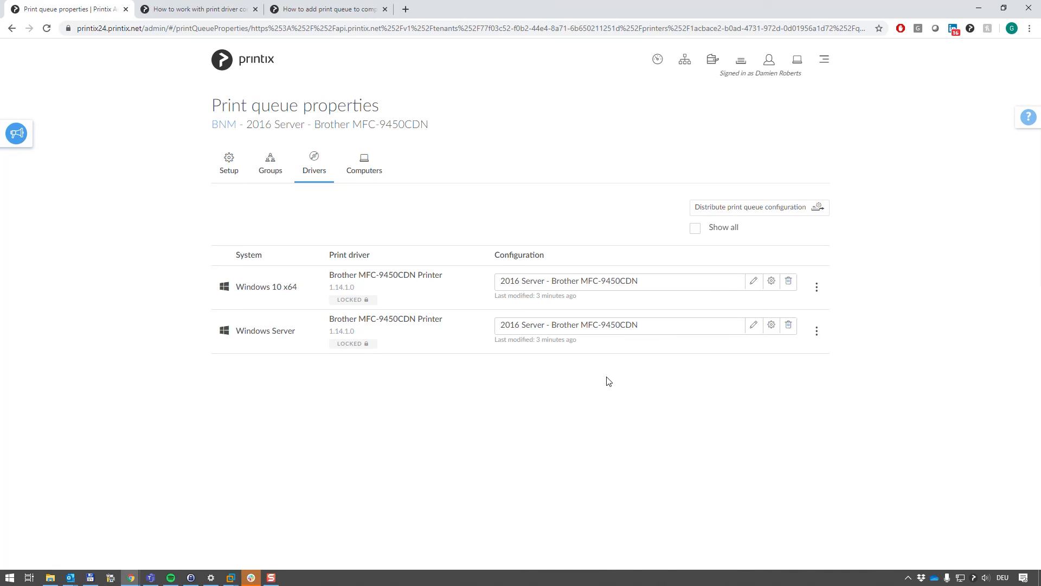